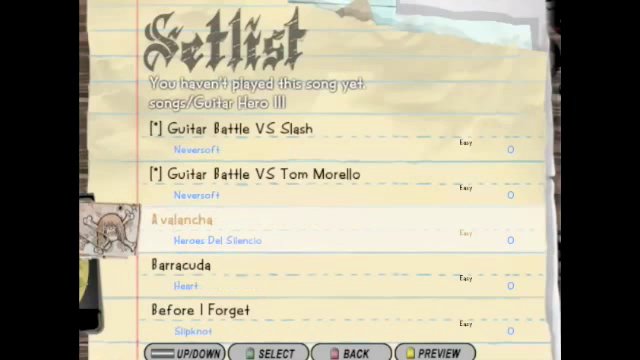
Scroll down through the installed songs on the Setlist screen
{"action": "scroll", "scroll_direction": "down", "scroll_amount": 3}
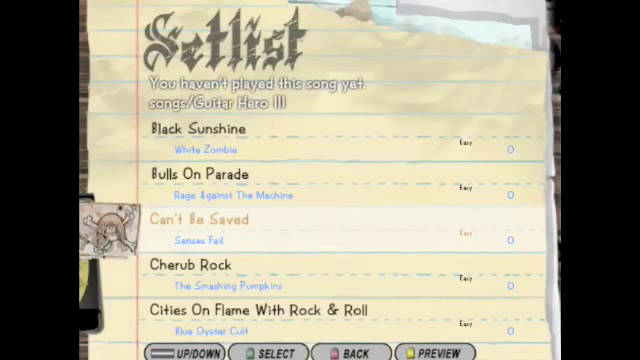
{"action": "scroll", "scroll_direction": "down", "scroll_amount": 3}
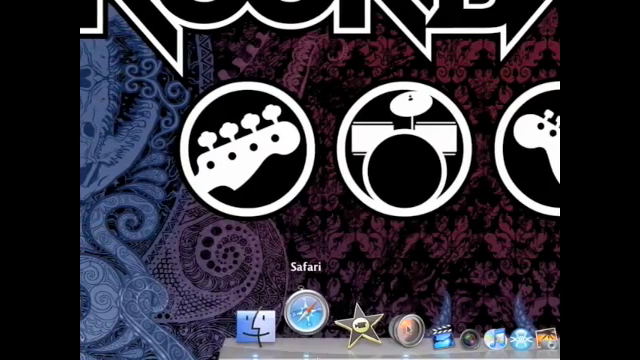
Download FoF-AlarianMod2.7.zip from the Alarian Mod files page in Safari
{"action": "left_click", "coordinate": [292, 320]}
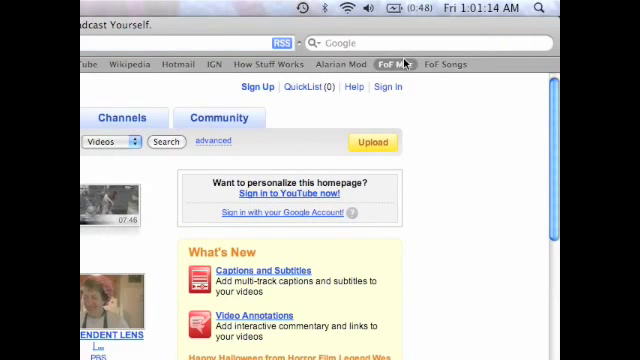
{"action": "left_click", "coordinate": [344, 64]}
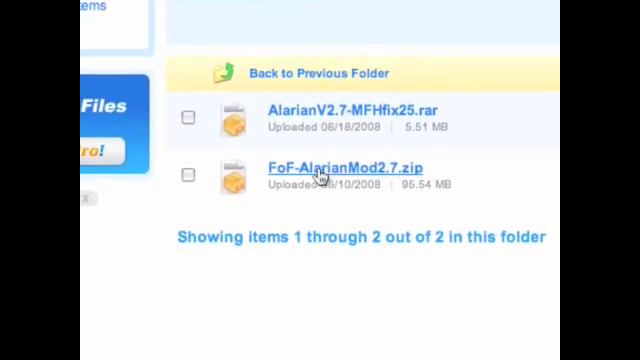
{"action": "left_click", "coordinate": [342, 166]}
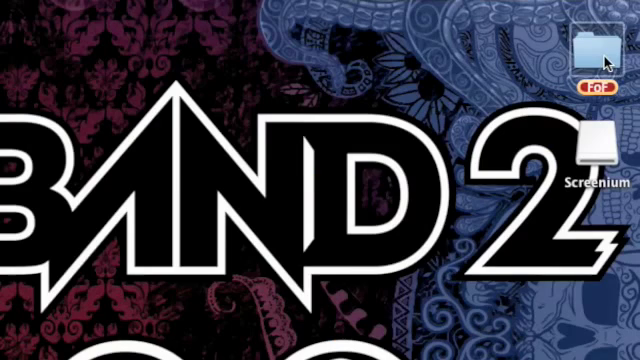
Open the downloaded mod folder containing FoF-AlarianMod2.7.app and Frets on Fire.app
{"action": "double_click", "coordinate": [592, 48]}
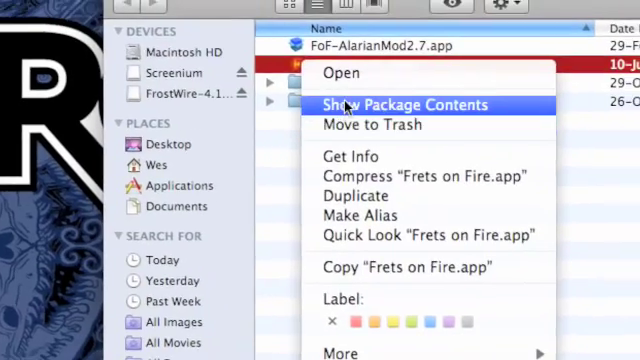
Show Frets on Fire.app's package contents and browse its Contents folder down to the data files
{"action": "left_click", "coordinate": [404, 104]}
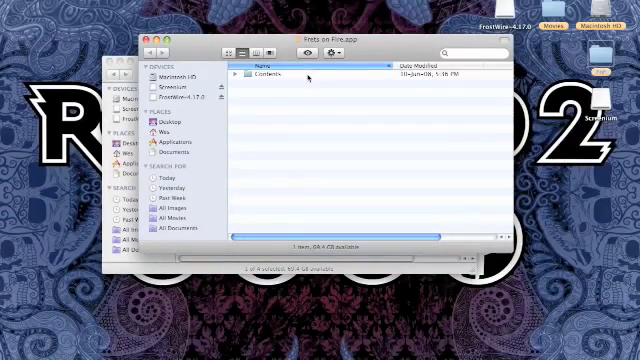
{"action": "double_click", "coordinate": [264, 72]}
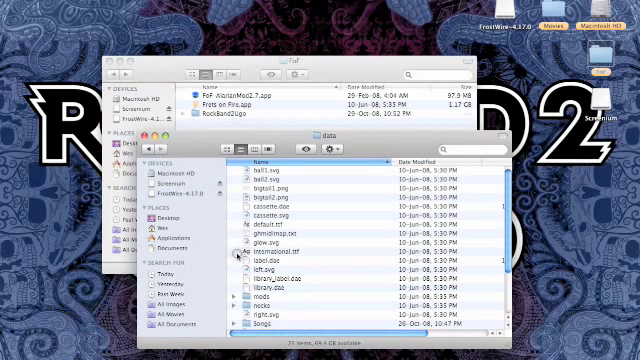
{"action": "scroll", "scroll_direction": "down", "scroll_amount": 3}
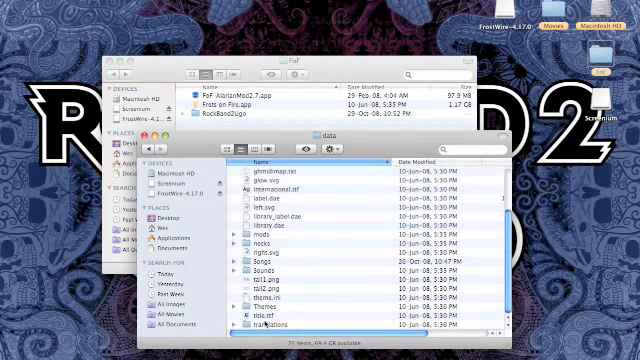